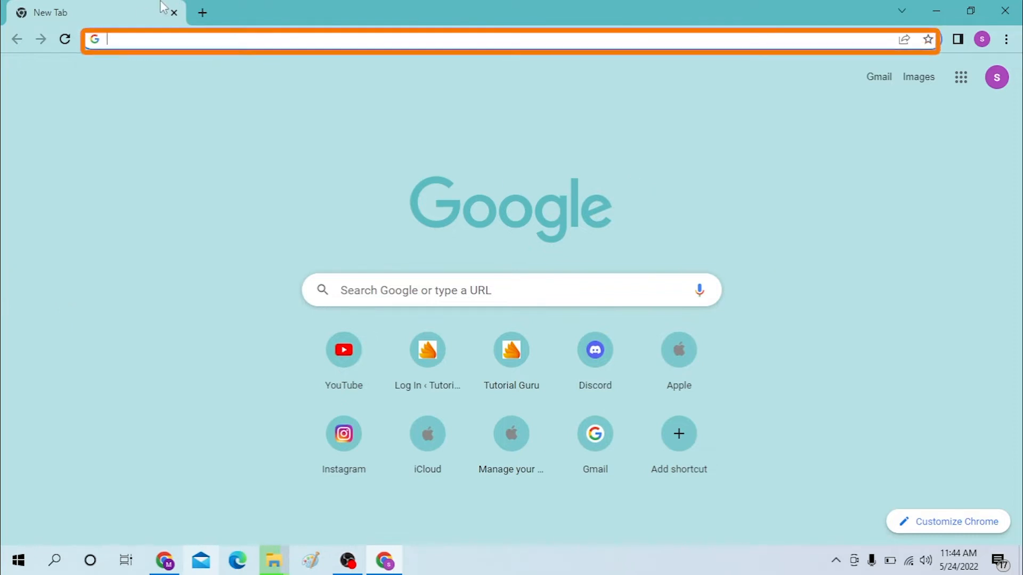
Search Google for 'air online login' from the address bar
type("air")
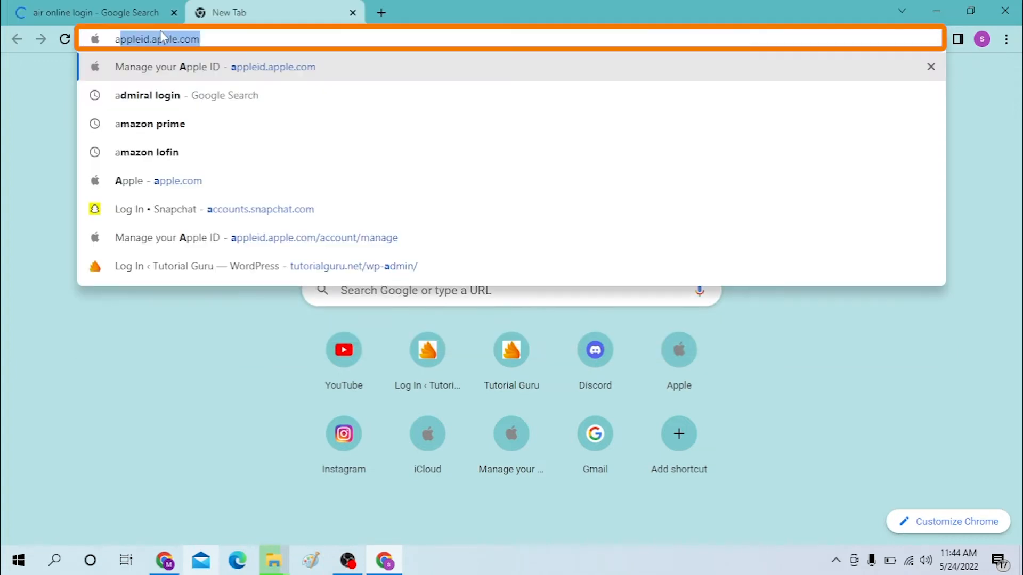
type("aironl")
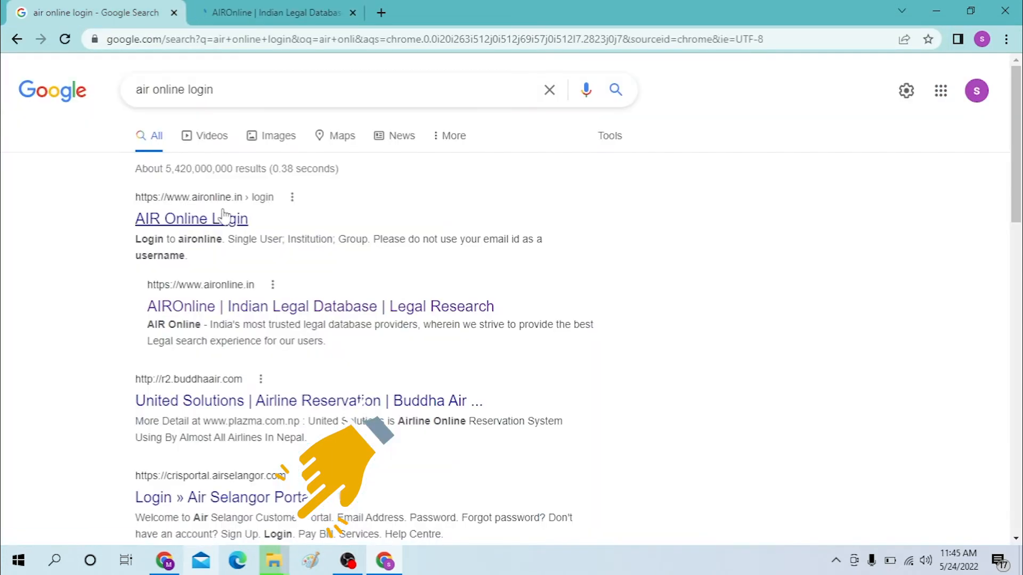
Open the AIR Online Login result to reach the aironline.in sign-in page
left_click(191, 218)
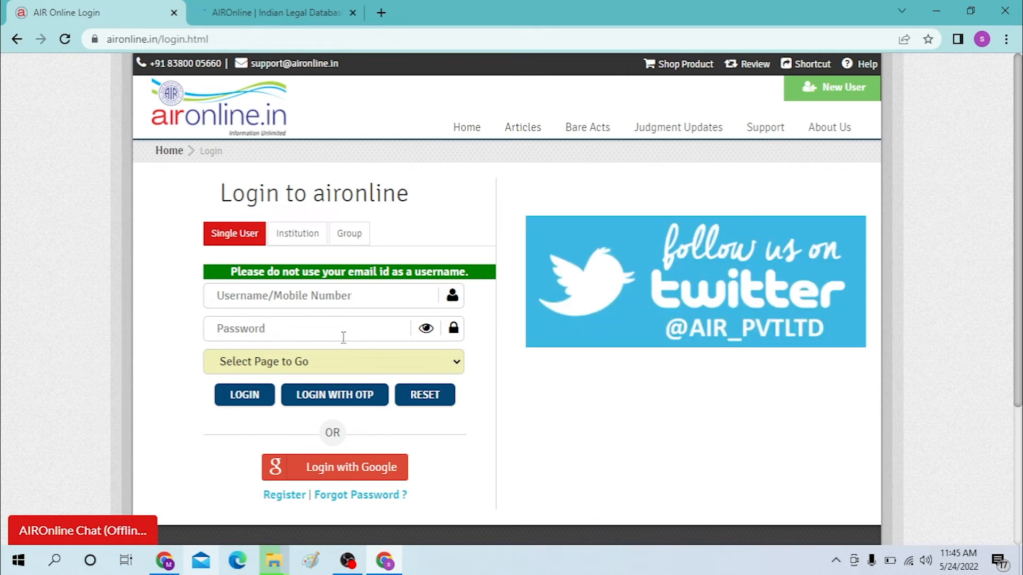
left_click(306, 329)
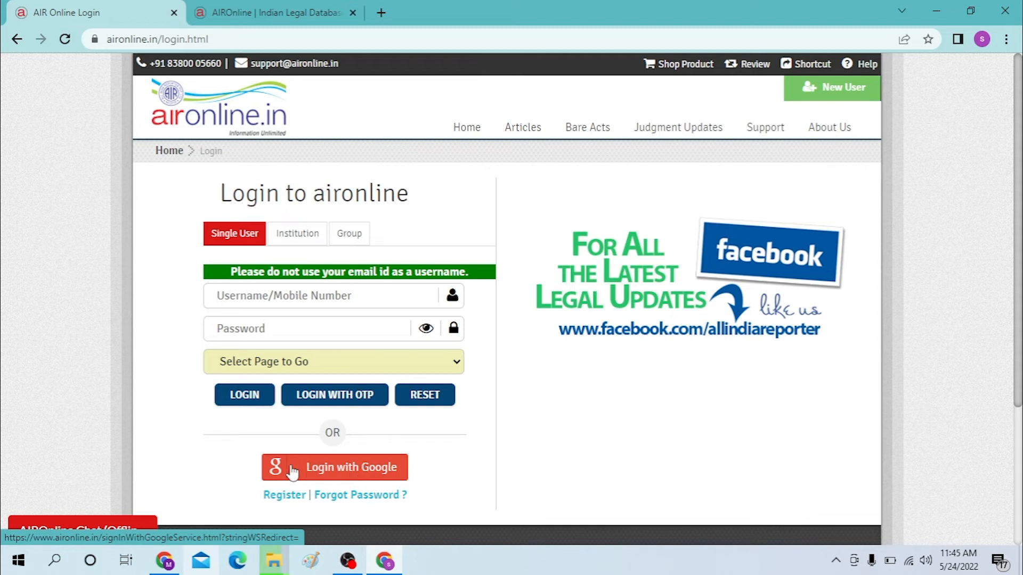
mouse_move(284, 511)
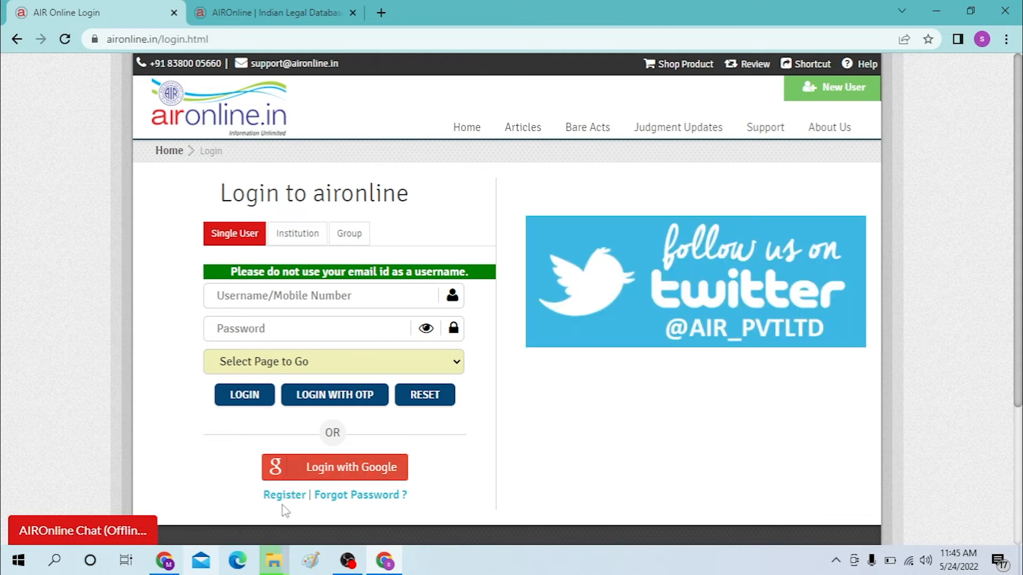